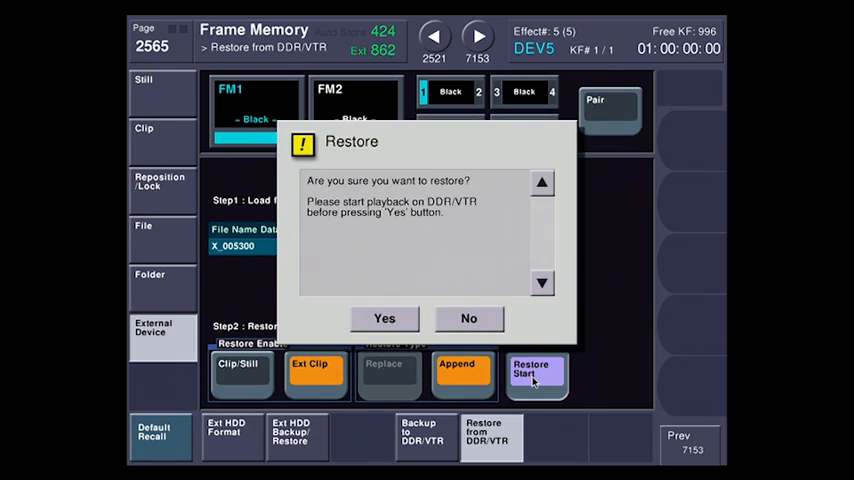
# Step: Confirm the DDR/VTR restore so two-second clips fill frame memory FM1 and FM2
pyautogui.click(384, 318)
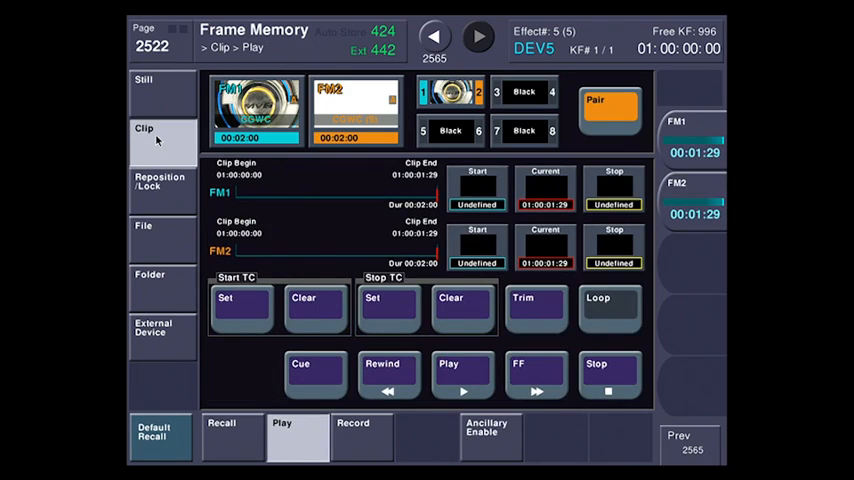